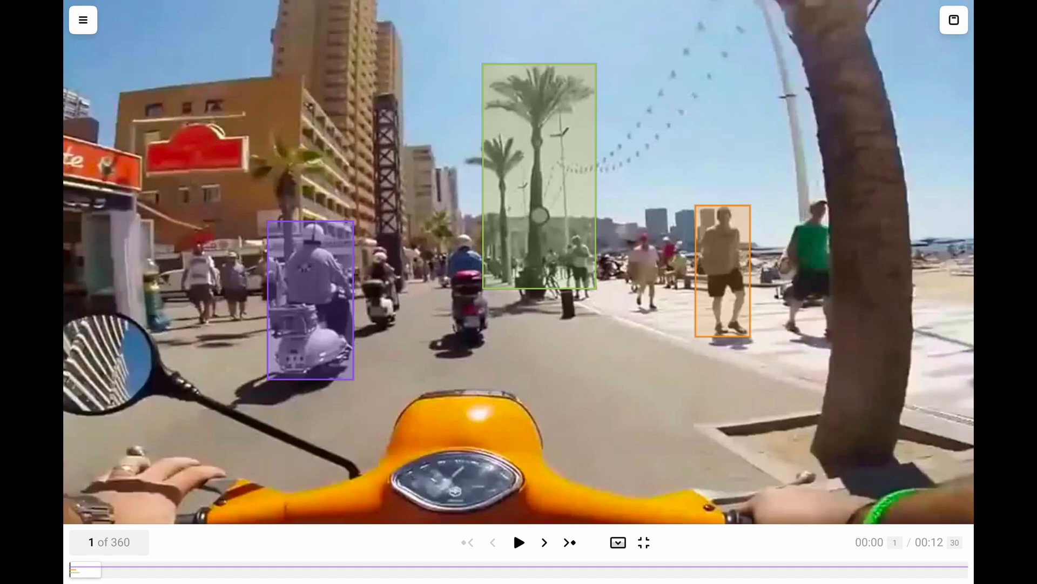
Reveal the timeline with the vehicle, human and tree keyframe tracks
click(617, 541)
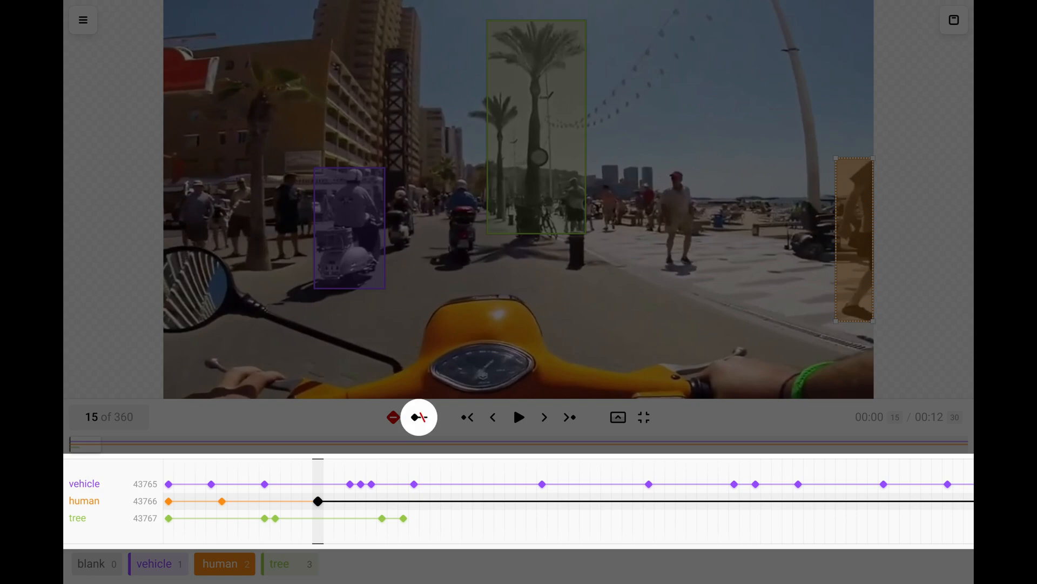
Stop the human track's interpolation after its frame-15 keyframe
click(418, 417)
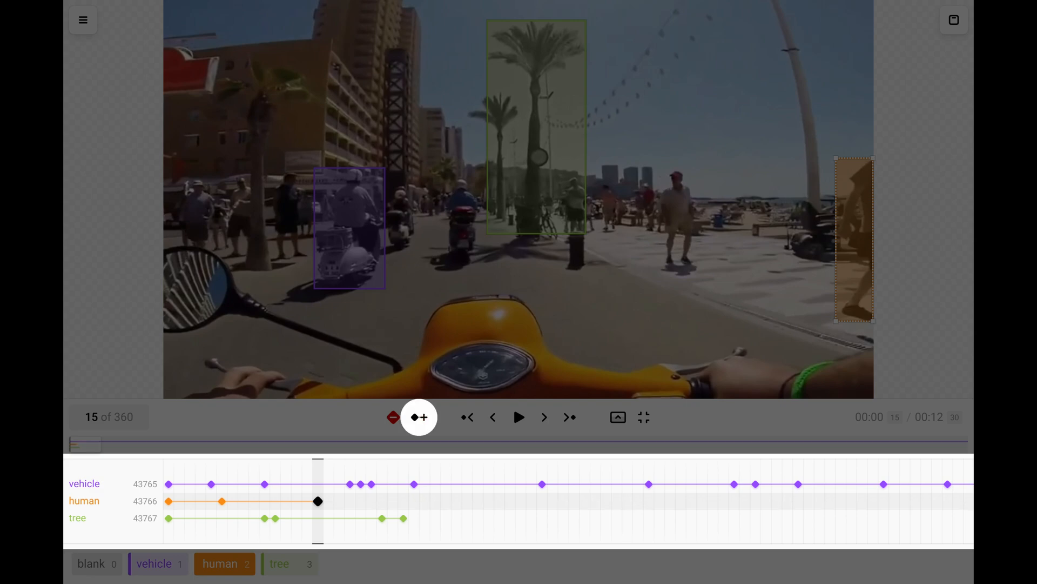
click(418, 417)
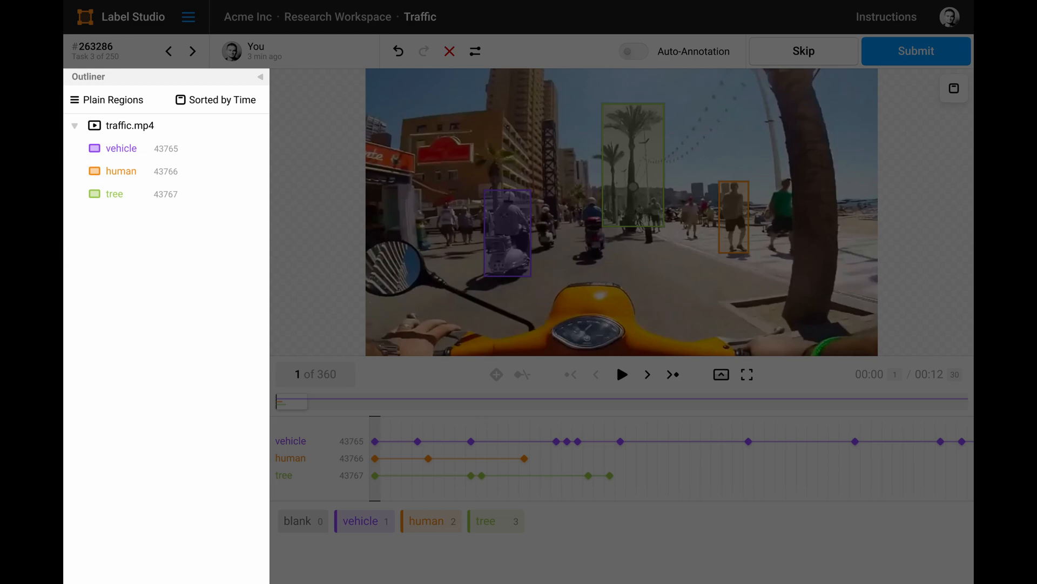
click(113, 100)
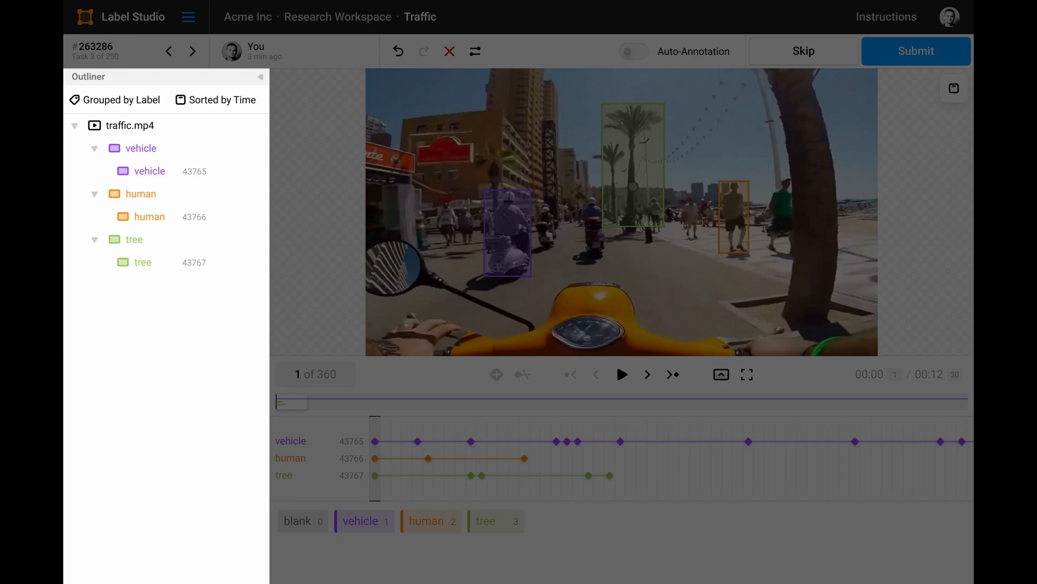
click(220, 99)
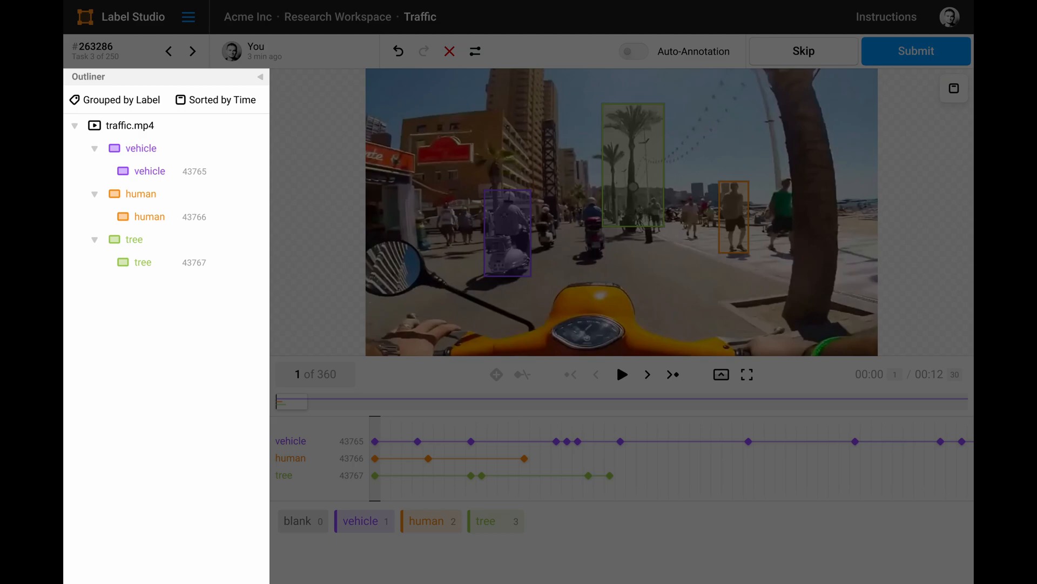
click(115, 100)
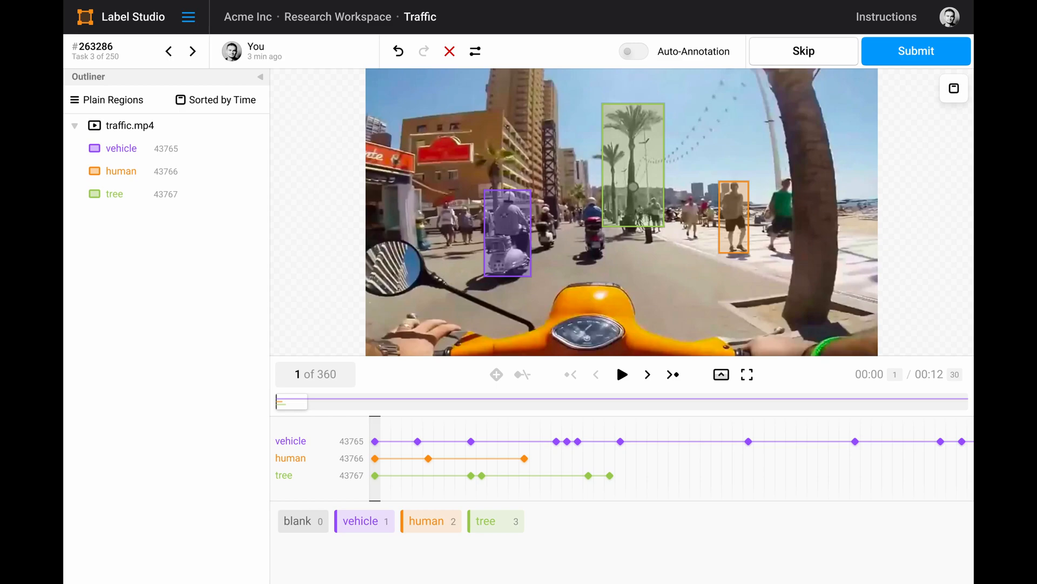
Select then deselect the human region so the Details panel lists the single draft in Annotation History
click(120, 171)
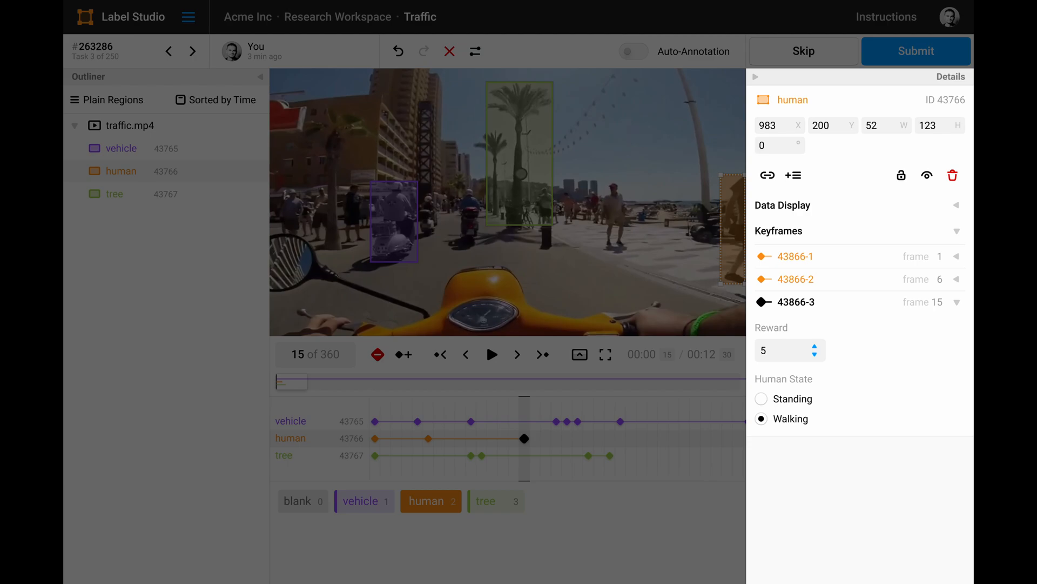
click(438, 355)
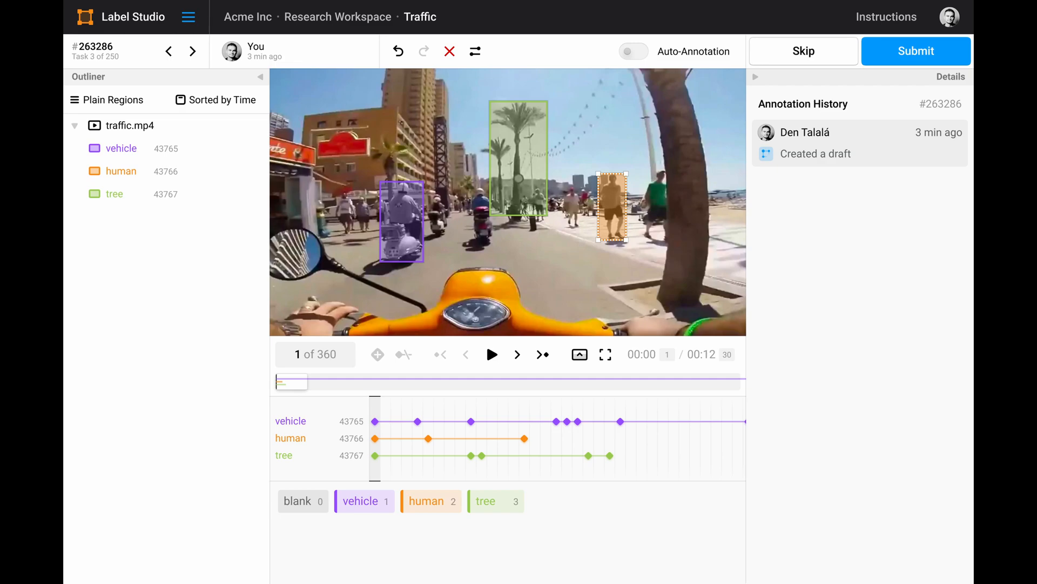
Reselect the human region and collapse the Outliner to show all region details
click(120, 171)
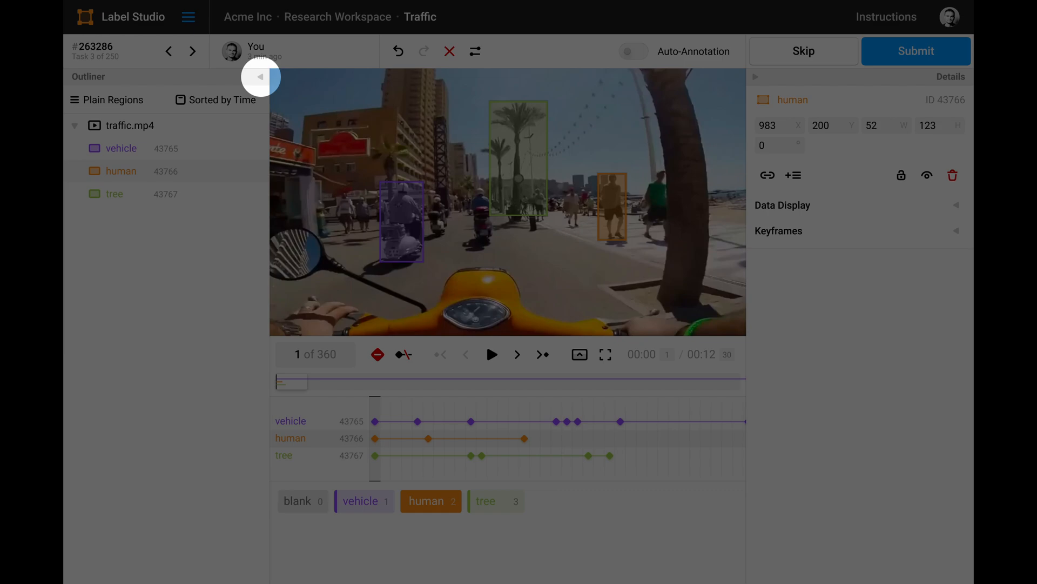
click(258, 76)
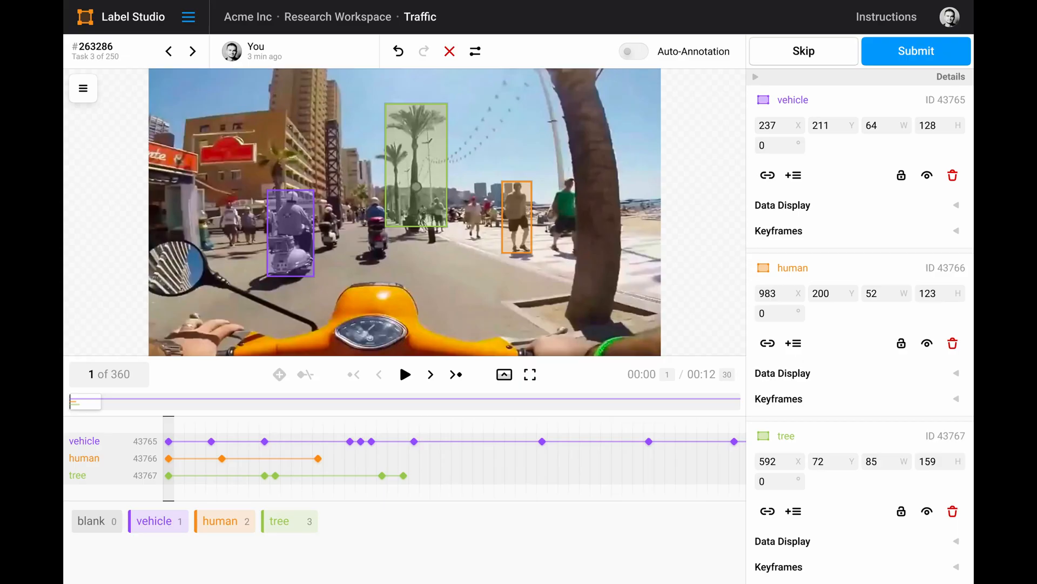